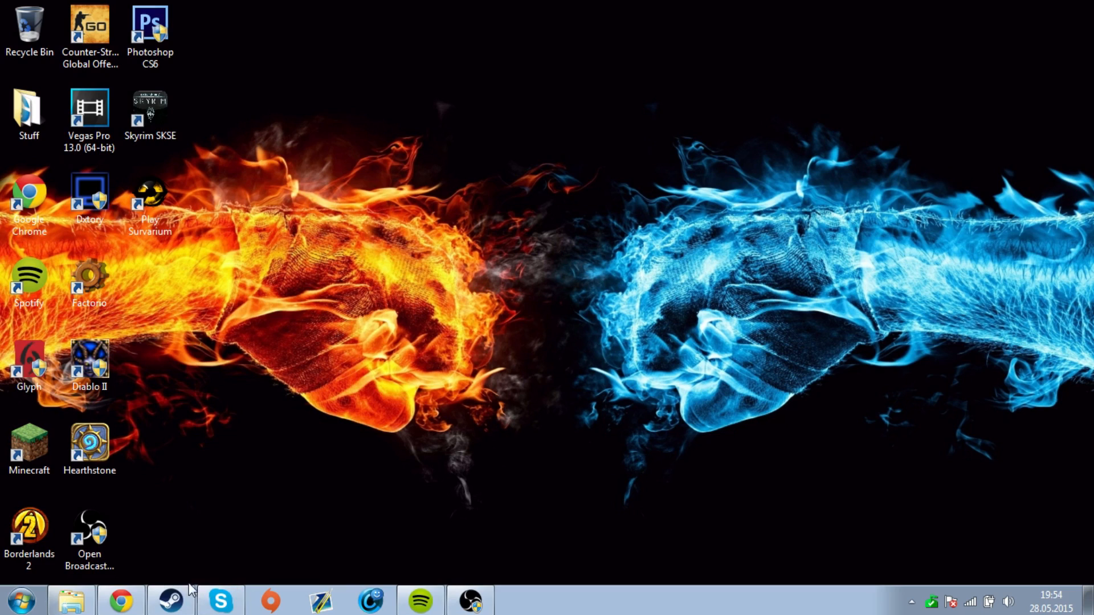
mouse_move(256, 403)
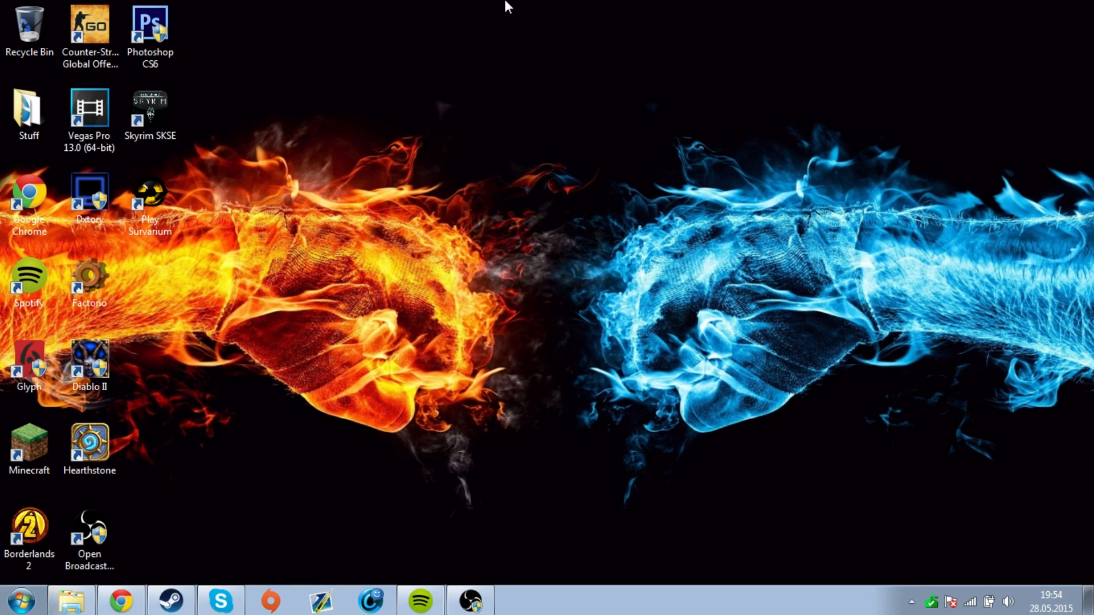
- Launch Survarium from the Play Survarium desktop shortcut, getting the 'Error running survarium_updater' message
left_click(149, 195)
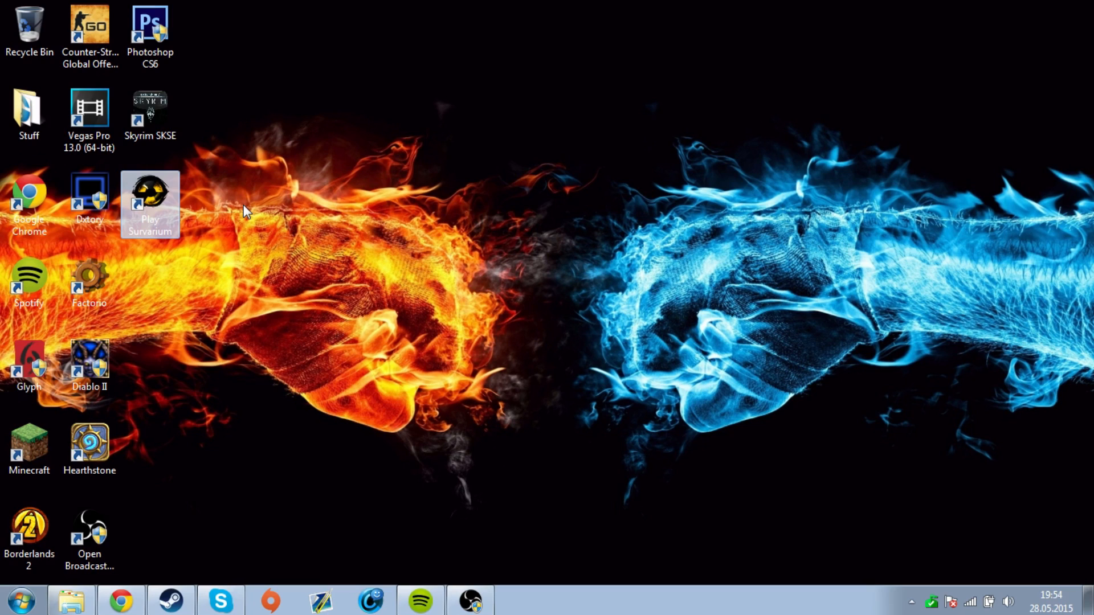
double_click(150, 203)
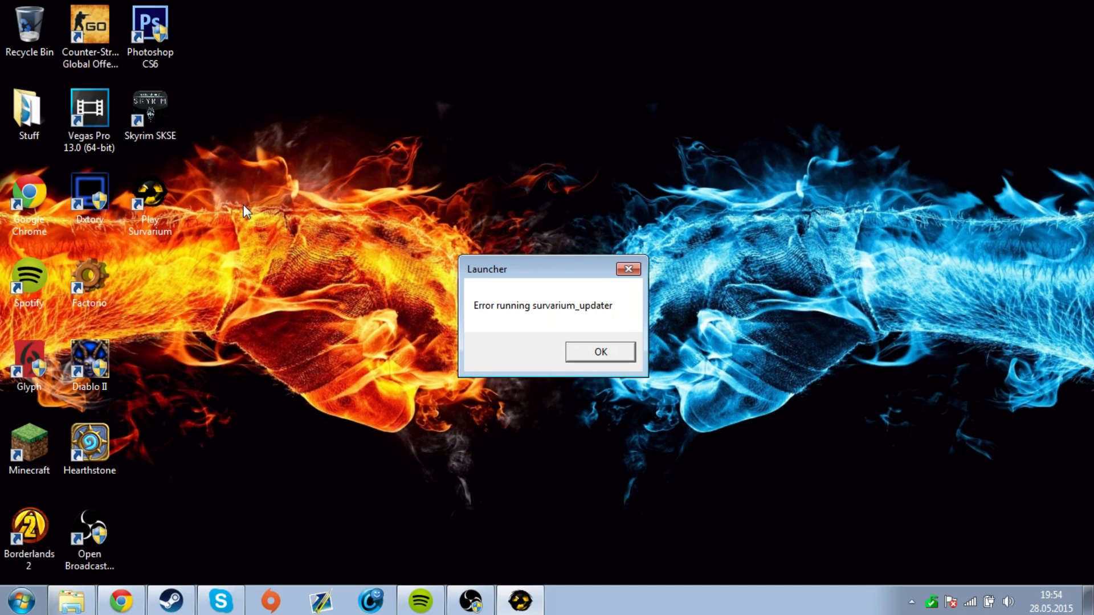
left_click_drag(554, 269, 452, 219)
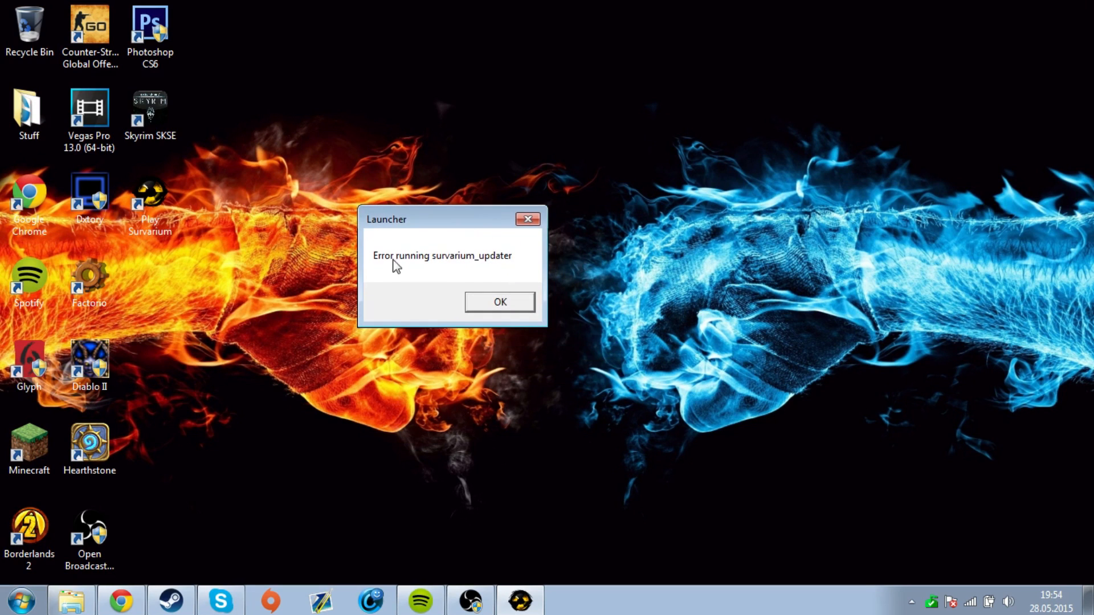
mouse_move(508, 265)
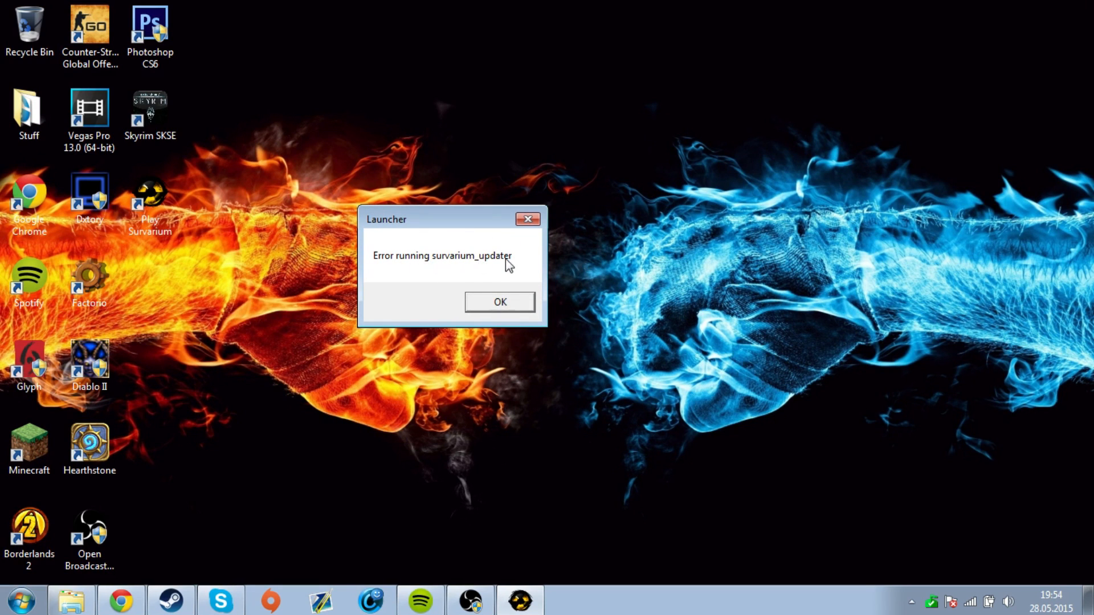
- Check the Play Survarium shortcut's properties, then open its file location in Survarium\game\binaries\x86
right_click(150, 188)
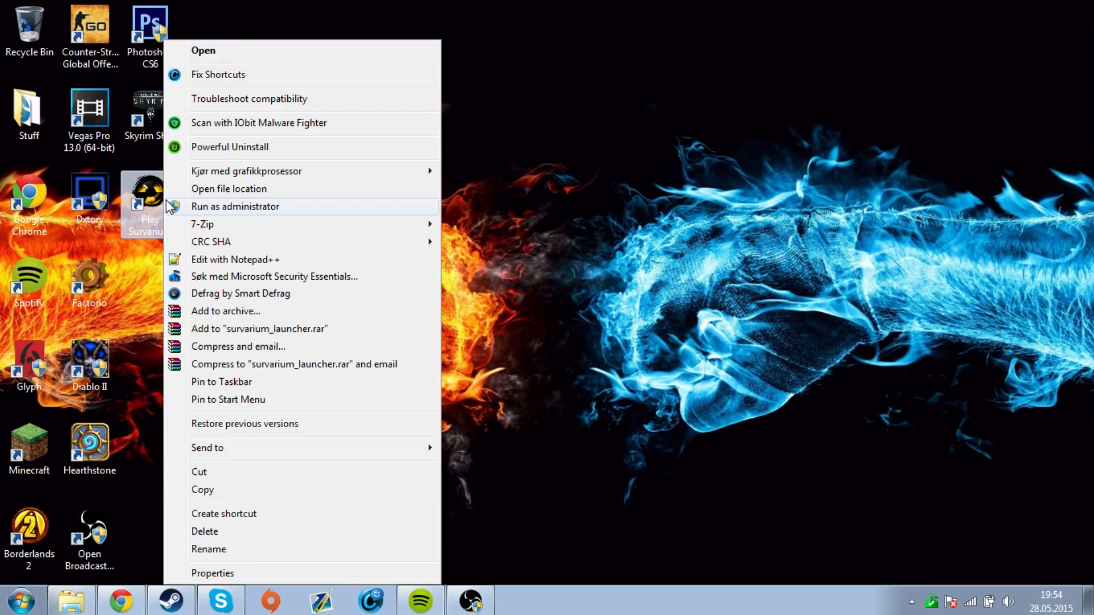
left_click(212, 574)
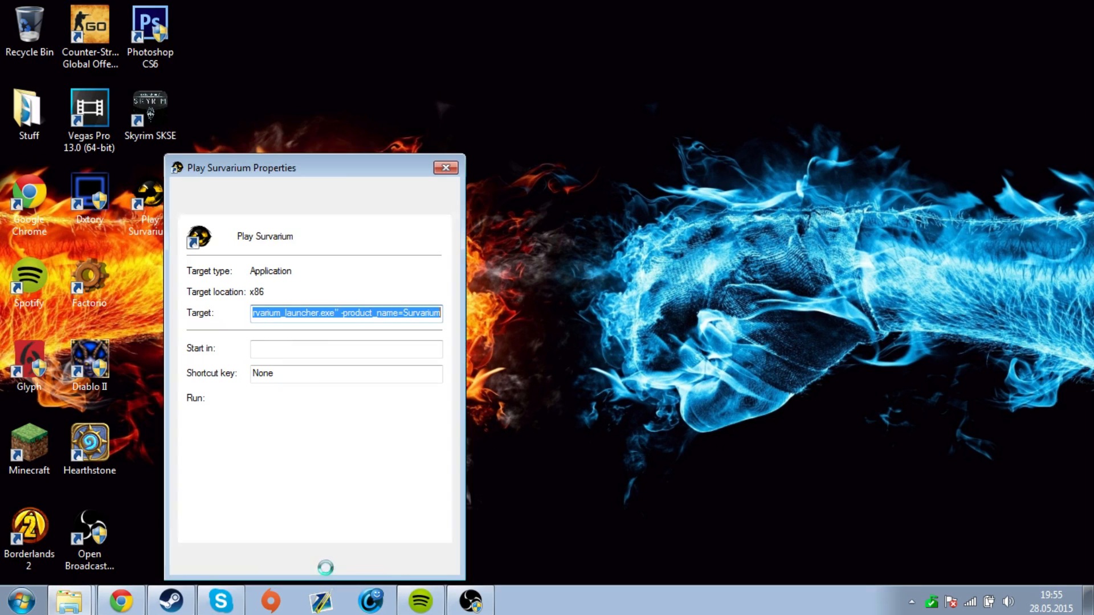
left_click(445, 167)
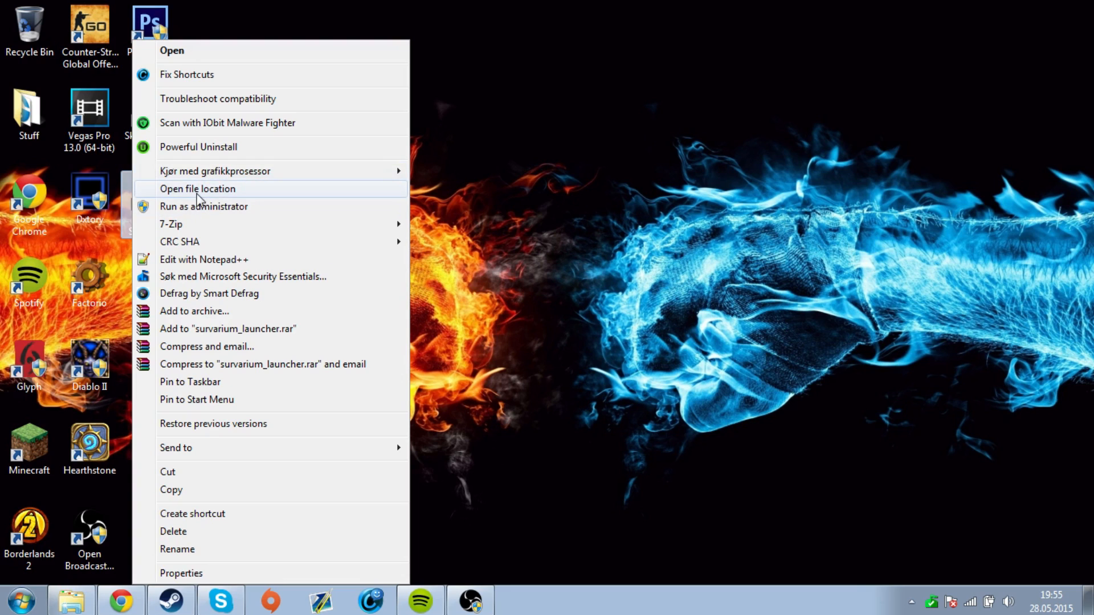
left_click(198, 188)
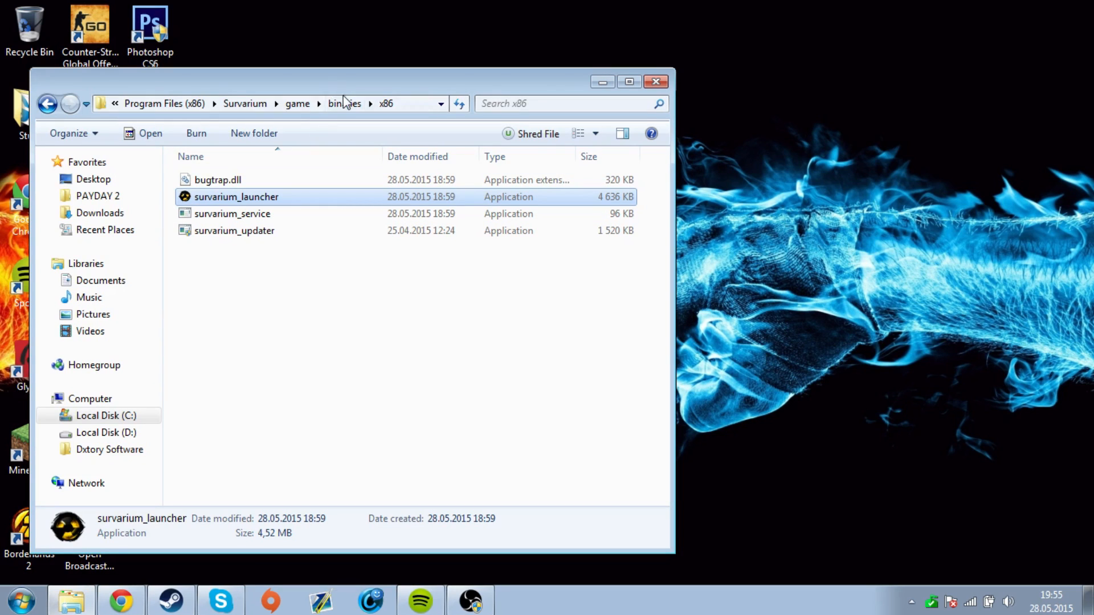
- Set survarium_launcher to 'Run this program as an administrator' in its Compatibility properties and confirm
right_click(236, 198)
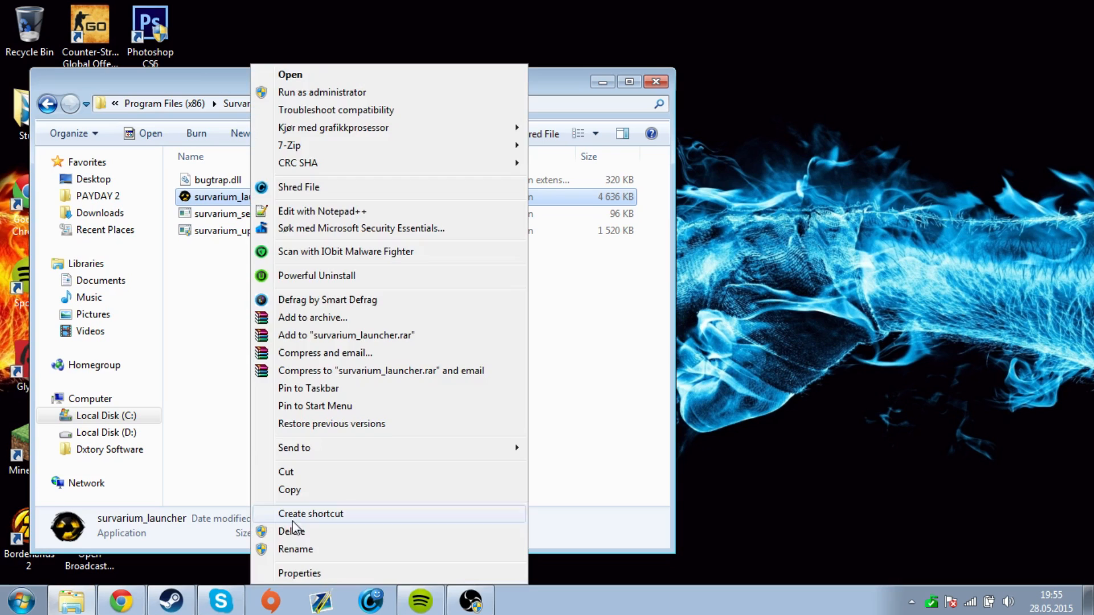
left_click(300, 573)
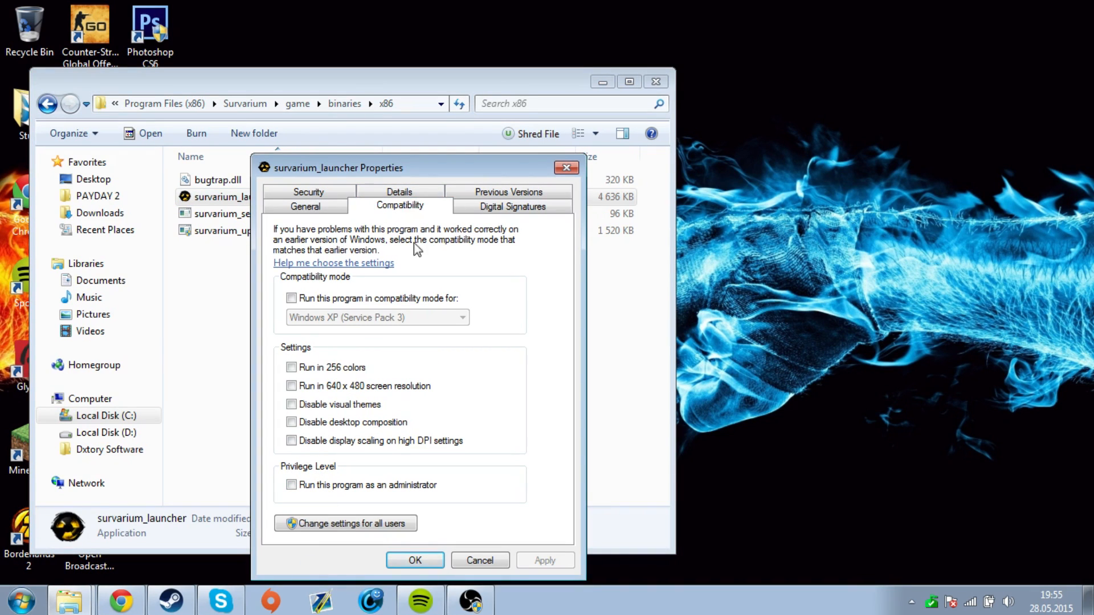
left_click(291, 485)
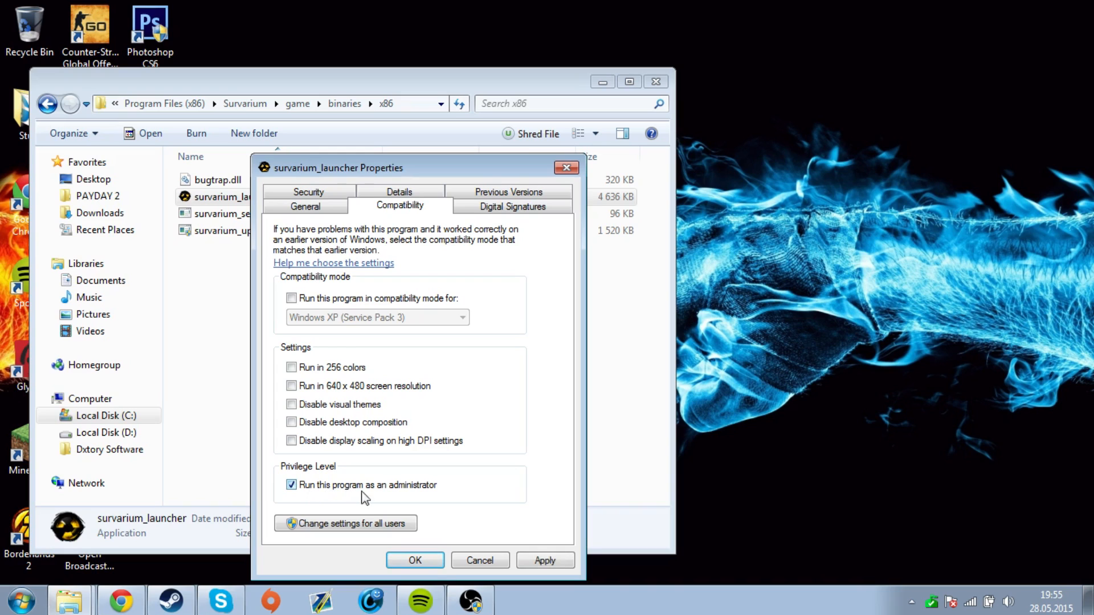
mouse_move(415, 561)
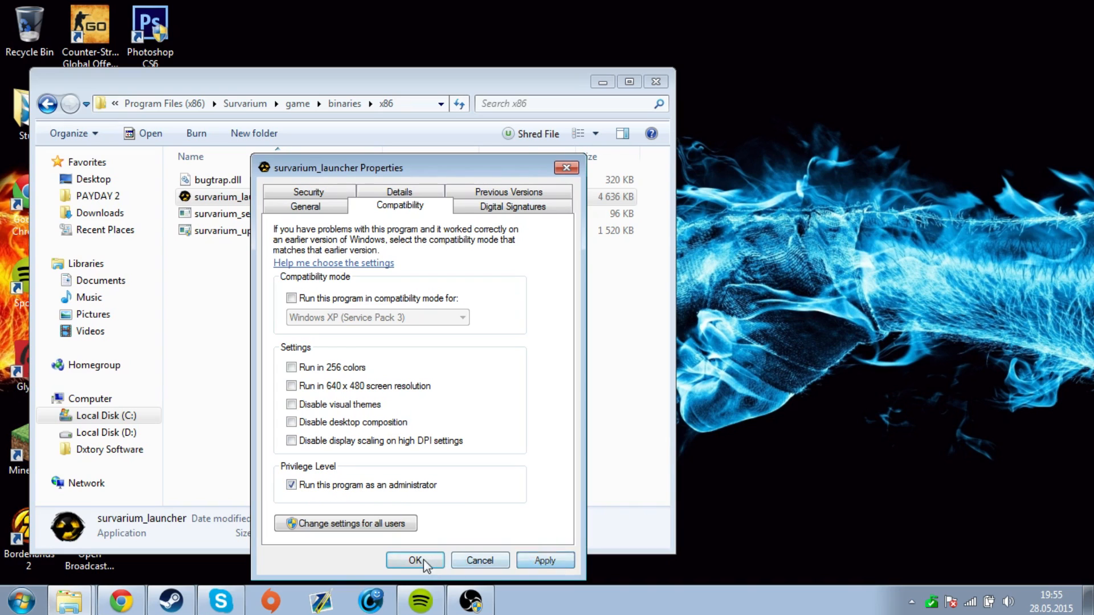
left_click(415, 560)
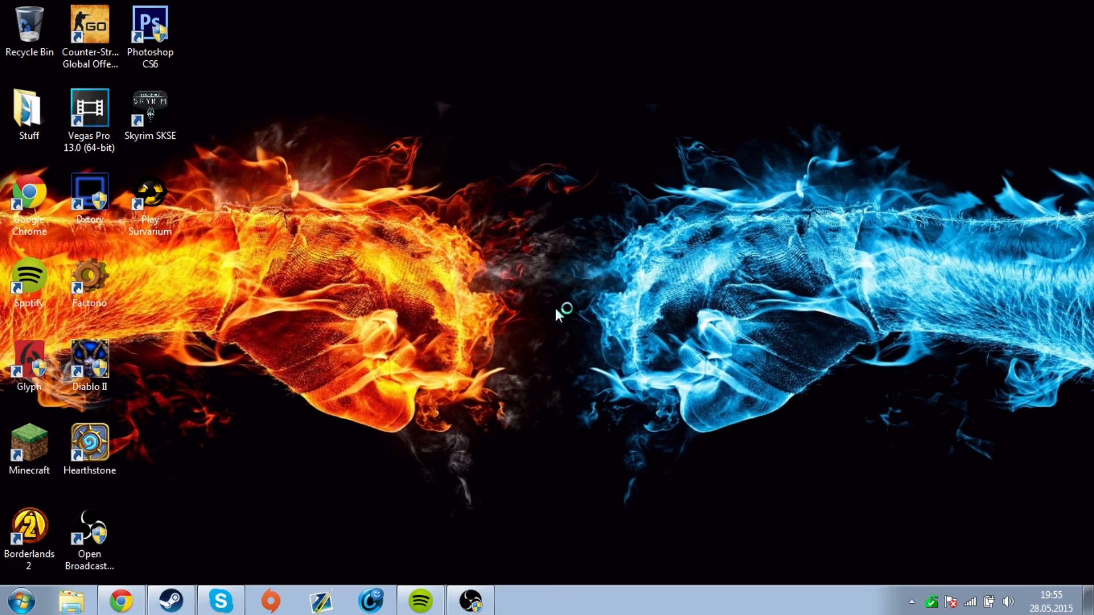
mouse_move(540, 343)
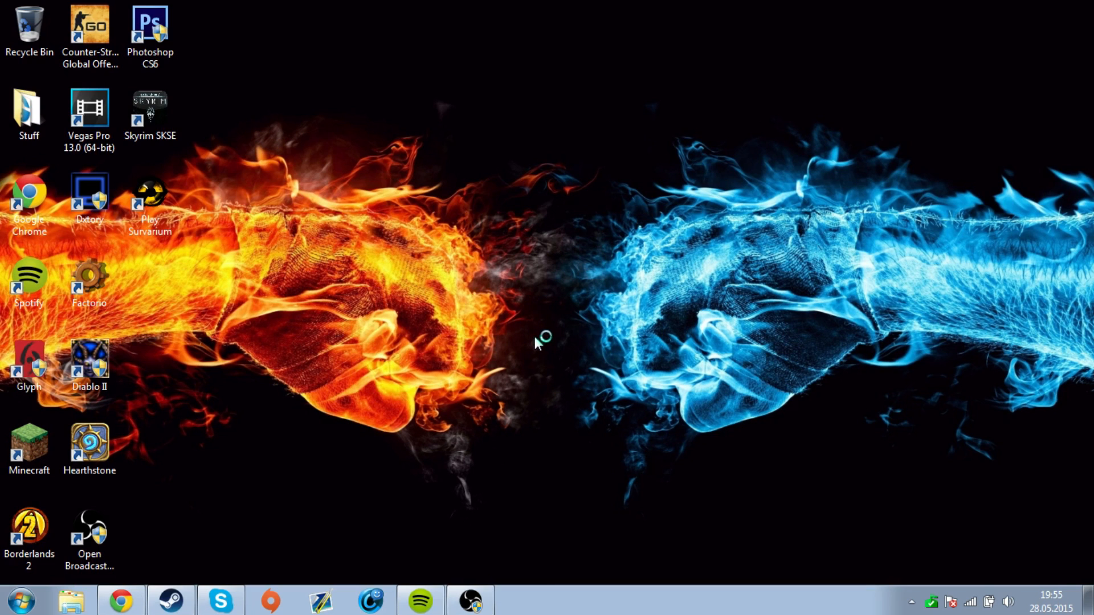